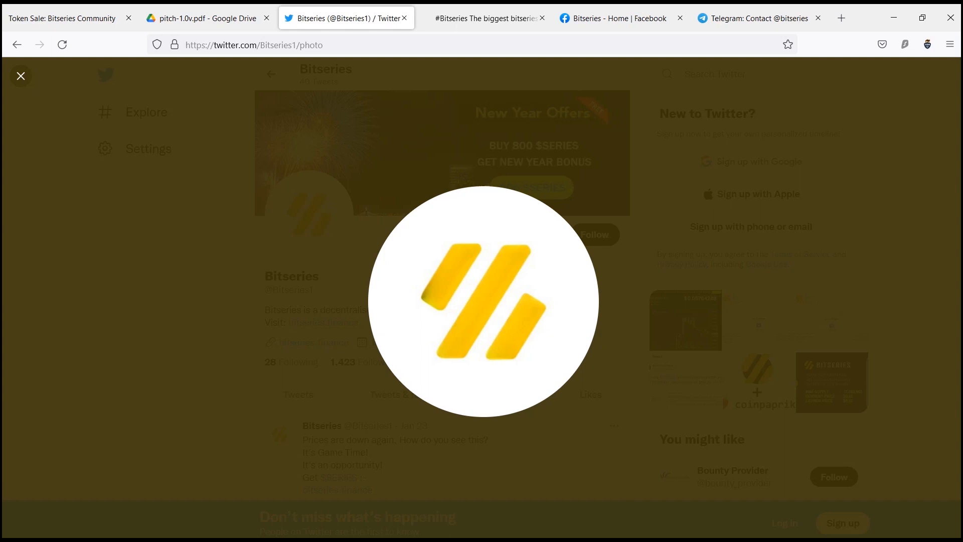
- Close the enlarged profile photo and read the Bitseries1 timeline from Jan 23 to the Jan 7 supply post
{"action": "left_click", "coordinate": [20, 76]}
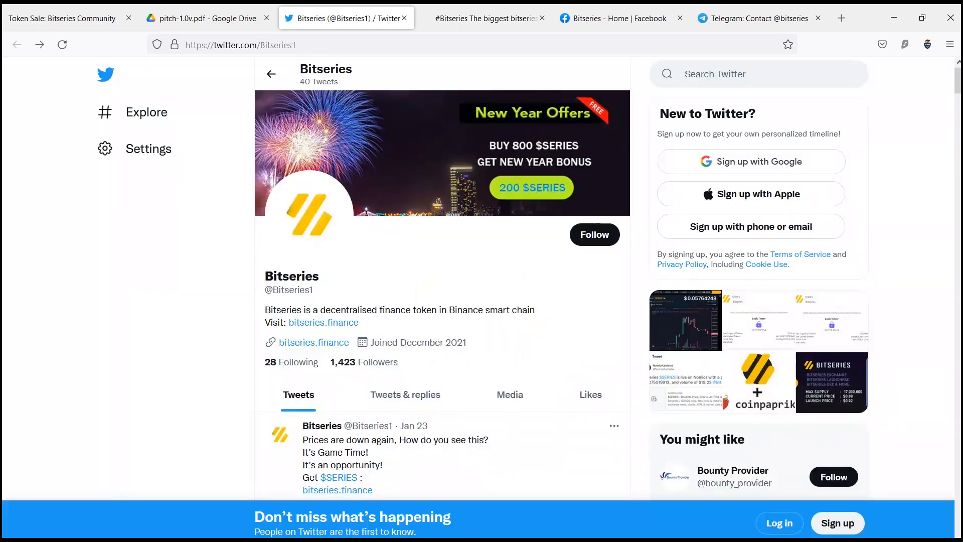
{"action": "scroll", "scroll_direction": "down", "scroll_amount": 3}
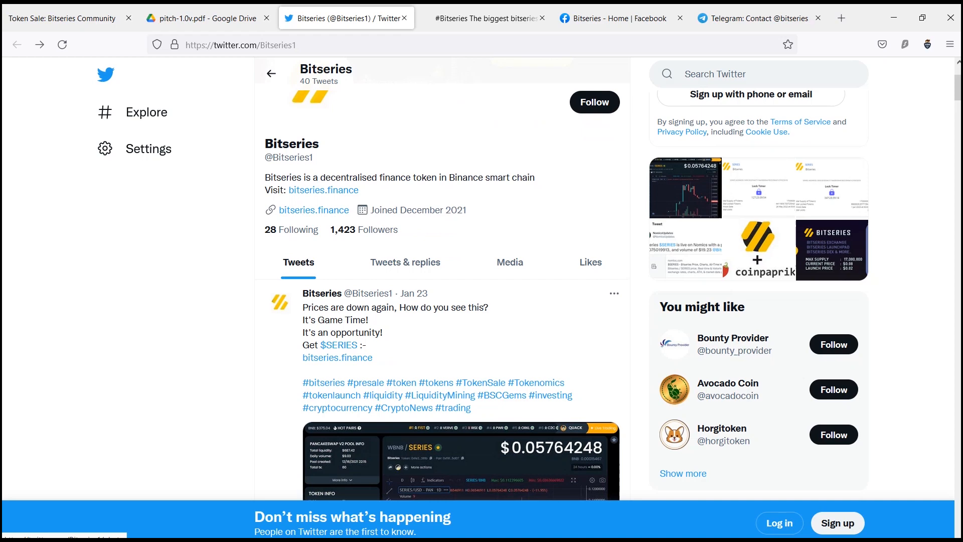
{"action": "scroll", "scroll_direction": "down", "scroll_amount": 3}
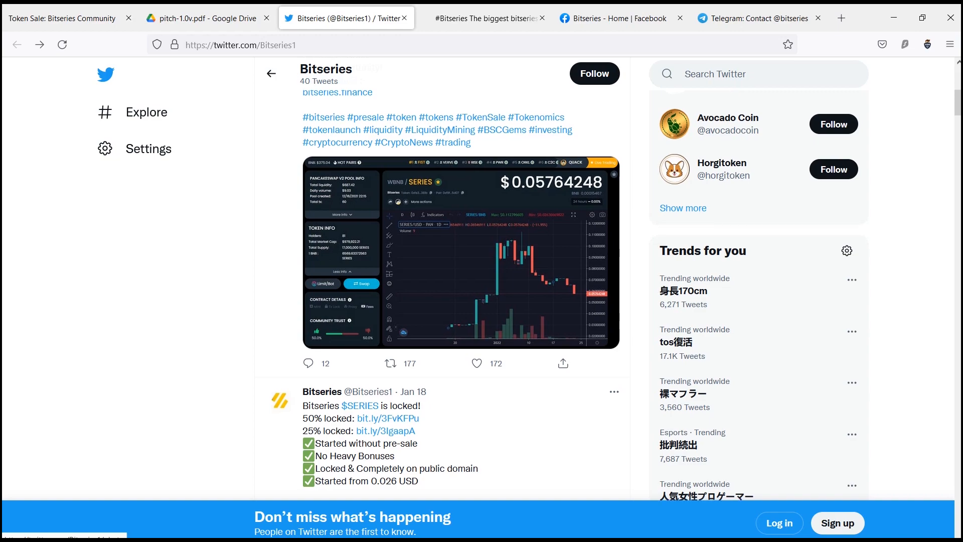
{"action": "scroll", "scroll_direction": "down", "scroll_amount": 3}
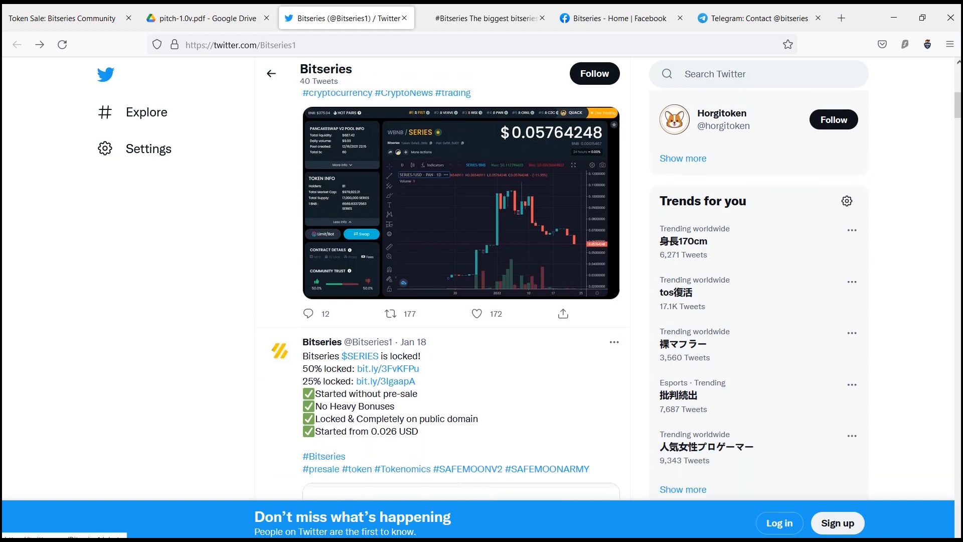
{"action": "scroll", "scroll_direction": "up", "scroll_amount": 3}
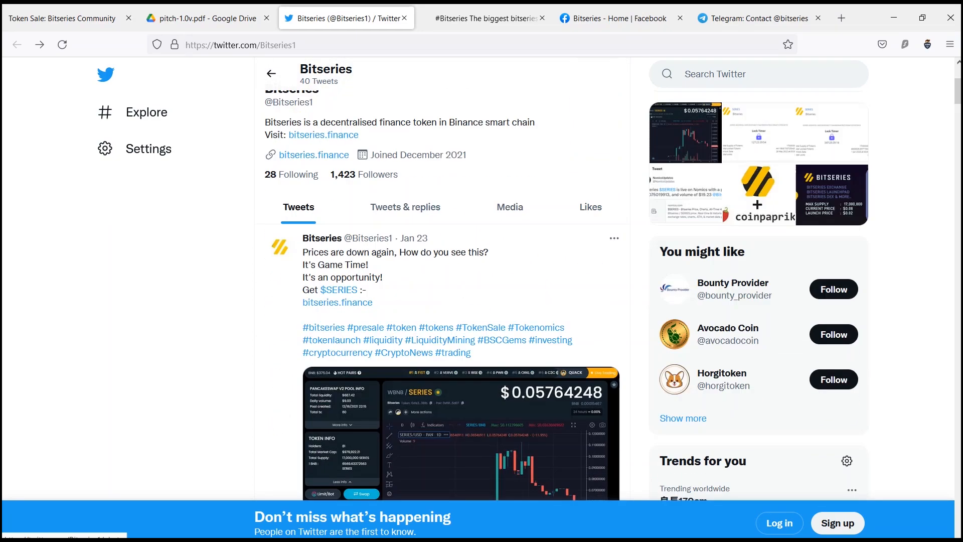
{"action": "scroll", "scroll_direction": "down", "scroll_amount": 3}
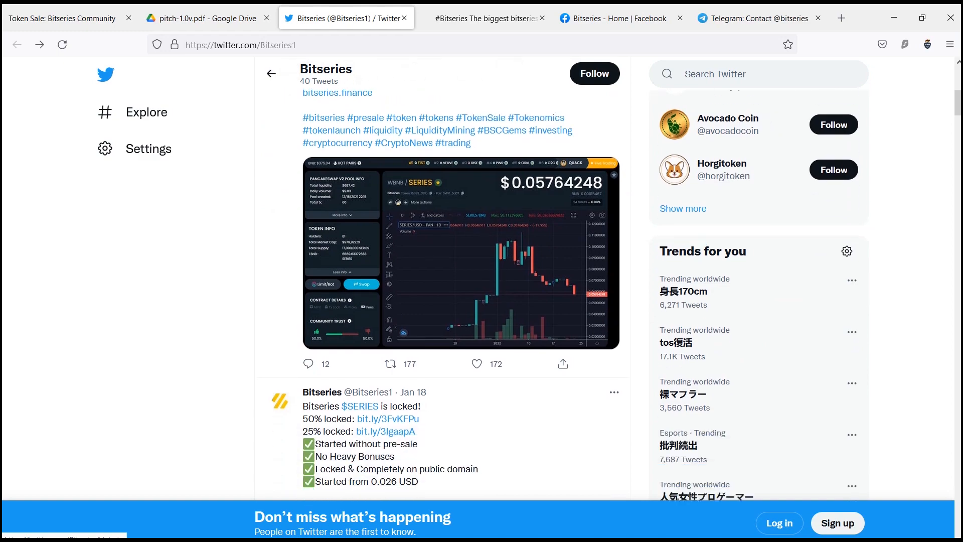
{"action": "scroll", "scroll_direction": "down", "scroll_amount": 3}
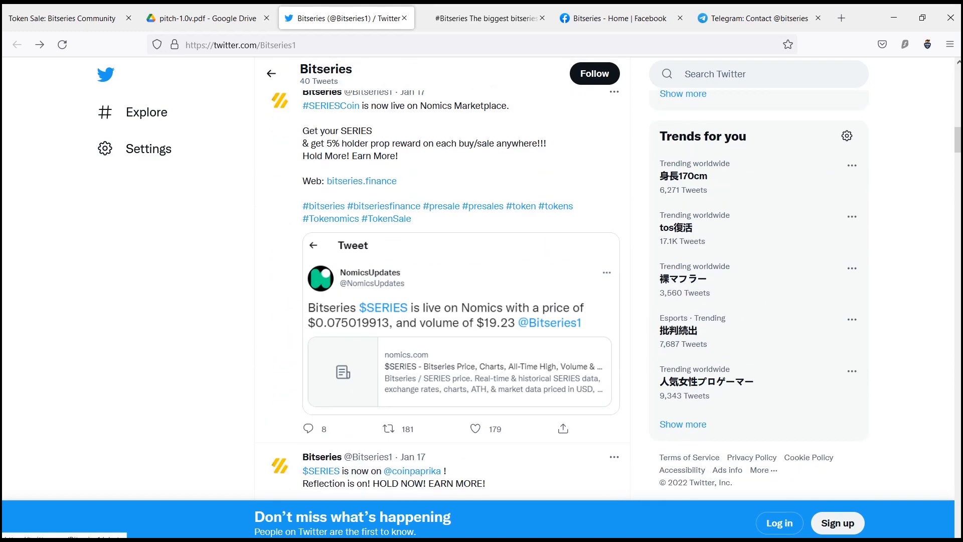
{"action": "scroll", "scroll_direction": "down", "scroll_amount": 3}
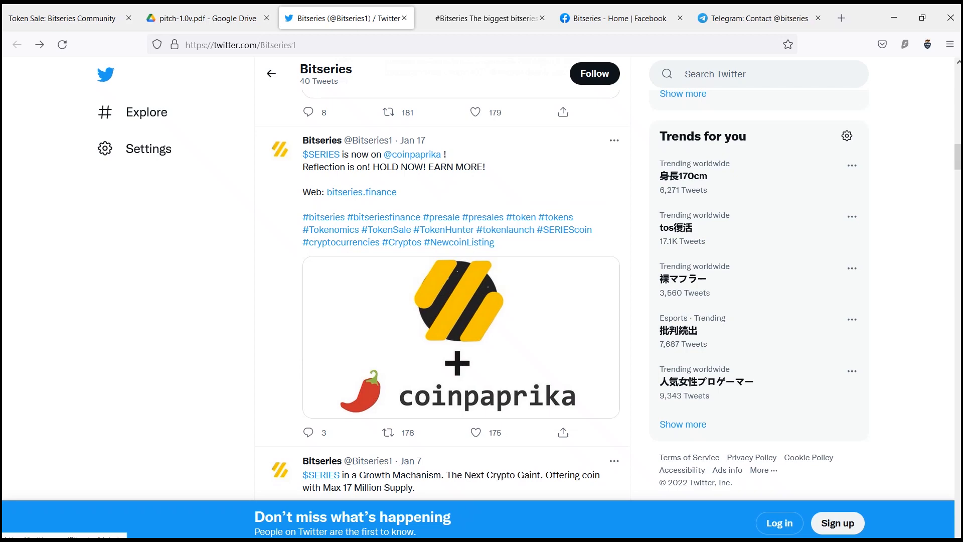
{"action": "scroll", "scroll_direction": "down", "scroll_amount": 3}
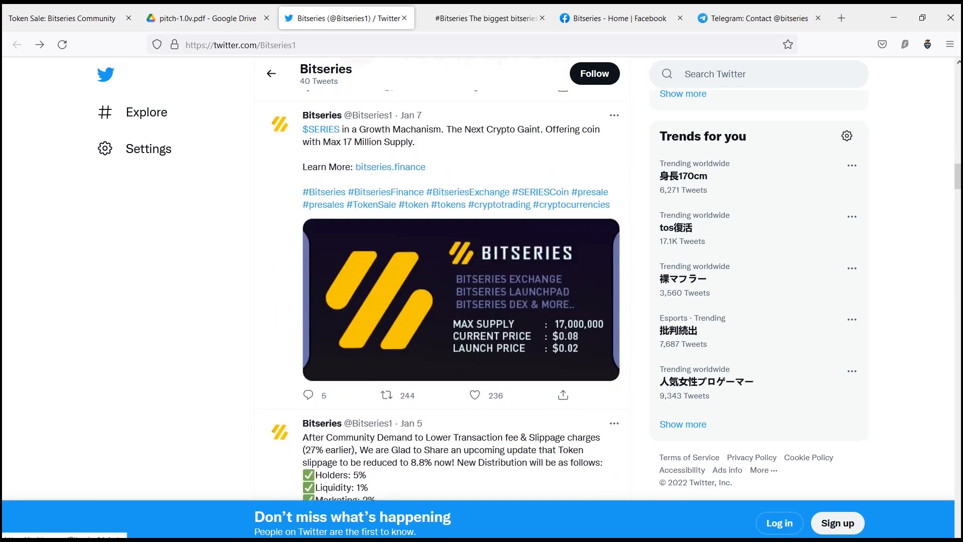
- Read pitch-1.0v.pdf from its token system section through the Timeline & Targets list and closing note
{"action": "left_click", "coordinate": [207, 18]}
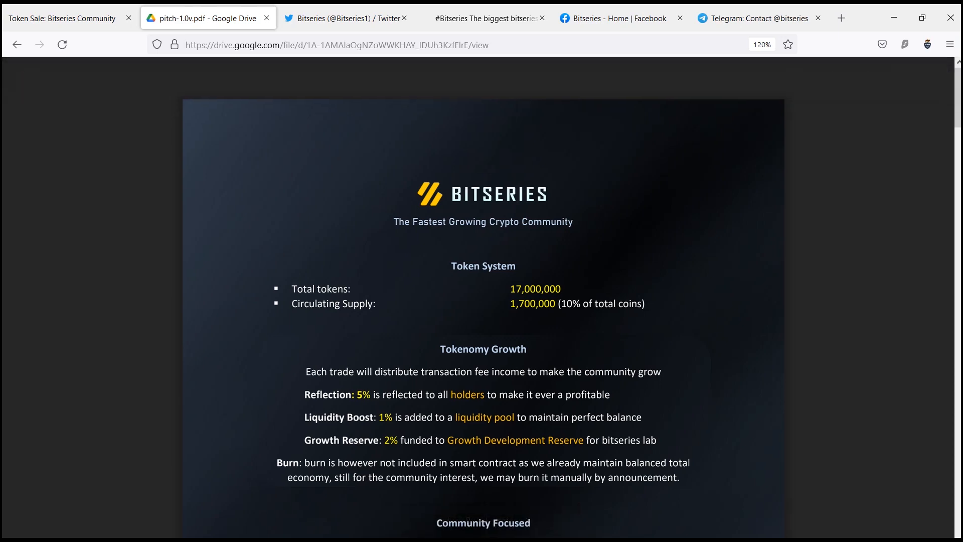
{"action": "scroll", "scroll_direction": "down", "scroll_amount": 3}
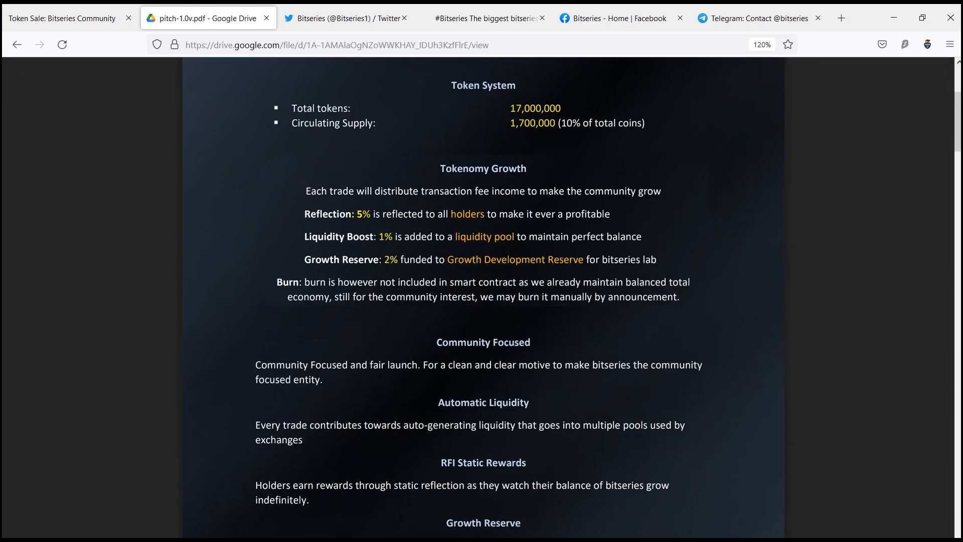
{"action": "scroll", "scroll_direction": "up", "scroll_amount": 3}
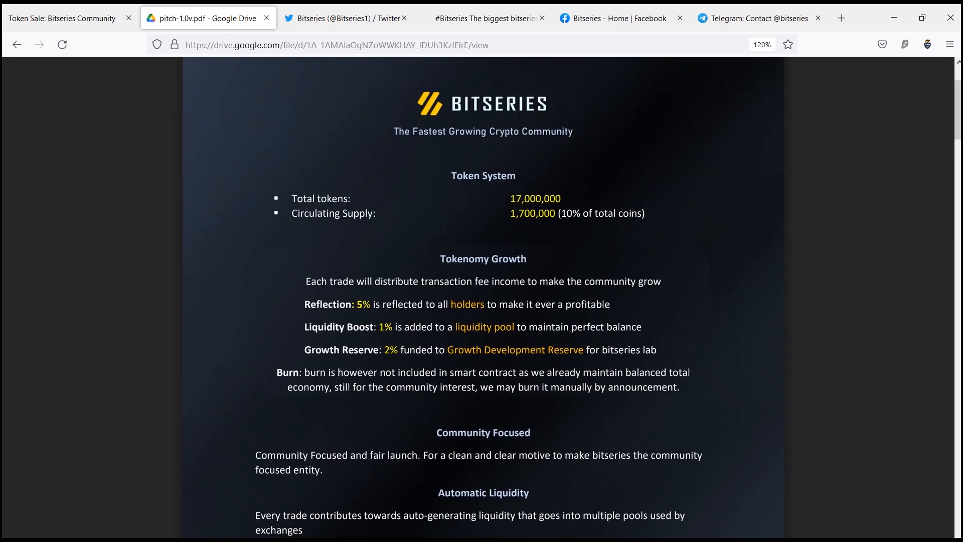
{"action": "scroll", "scroll_direction": "down", "scroll_amount": 3}
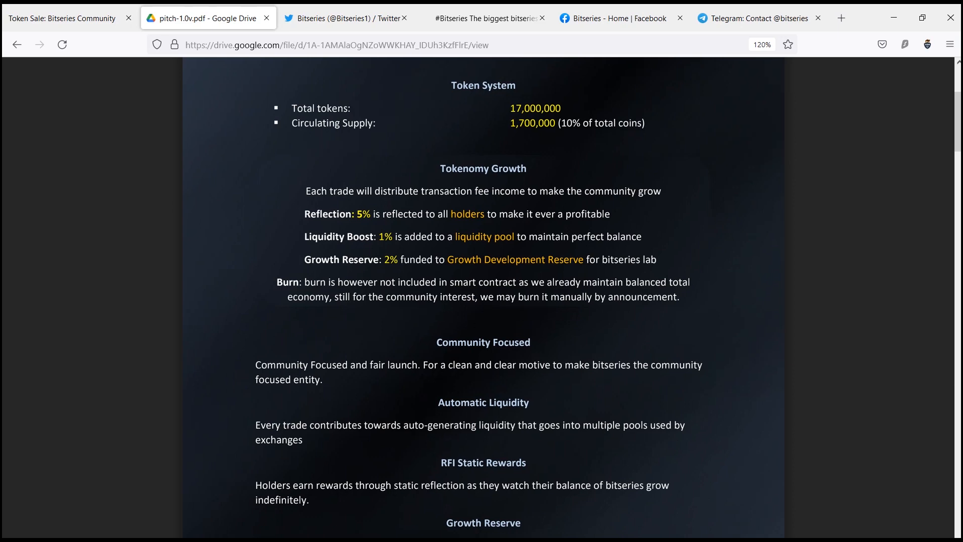
{"action": "scroll", "scroll_direction": "down", "scroll_amount": 3}
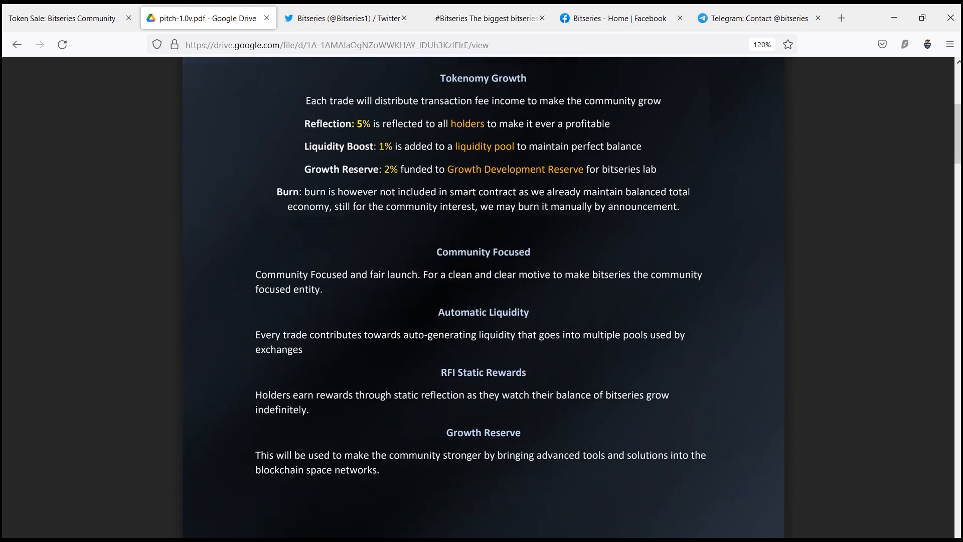
{"action": "scroll", "scroll_direction": "down", "scroll_amount": 3}
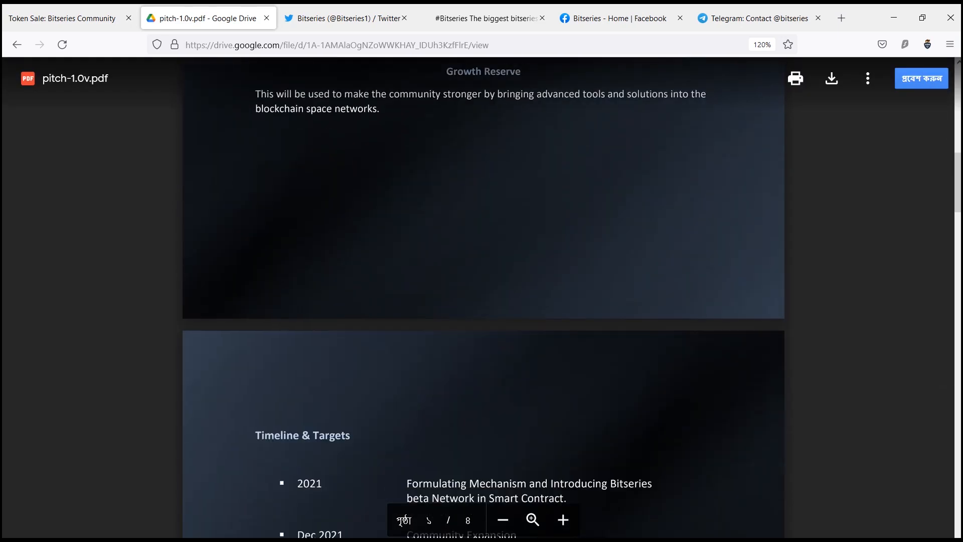
{"action": "scroll", "scroll_direction": "down", "scroll_amount": 3}
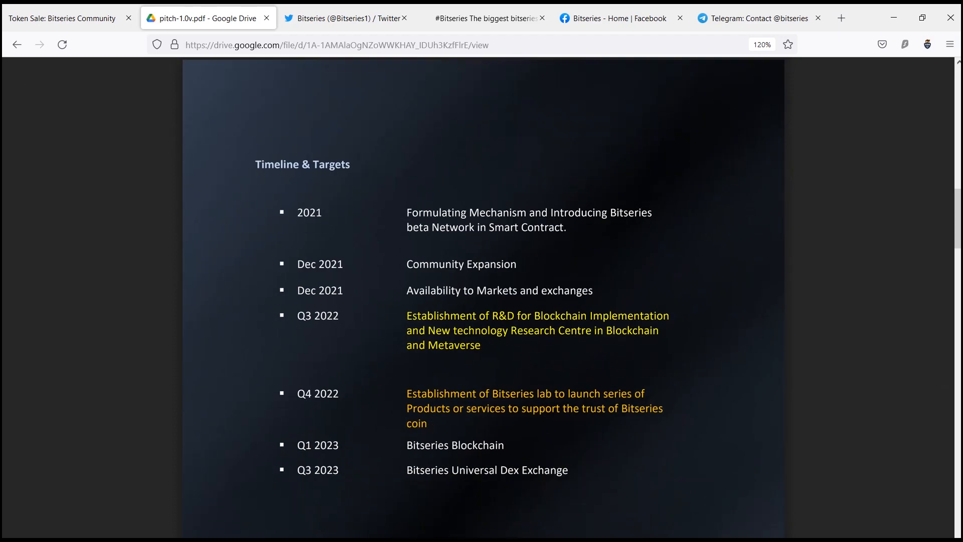
{"action": "scroll", "scroll_direction": "down", "scroll_amount": 3}
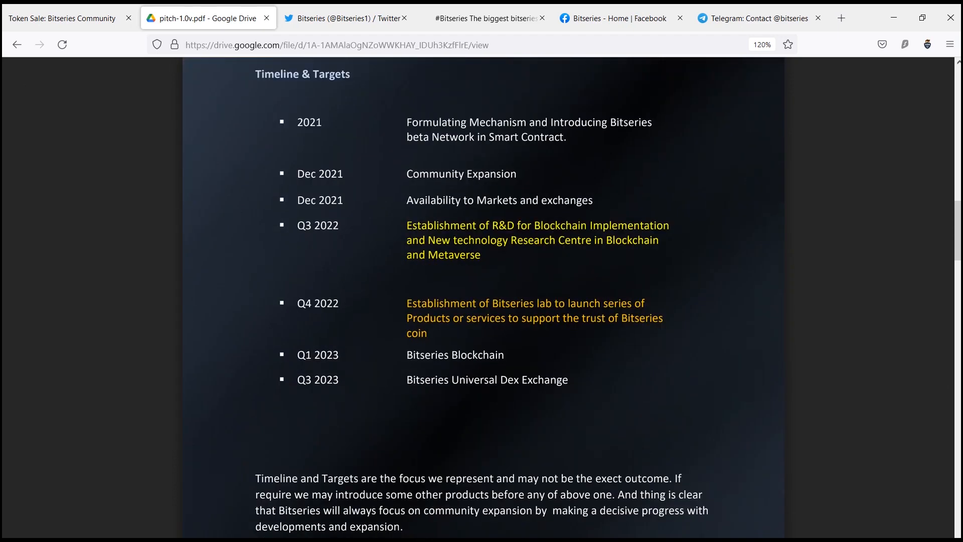
{"action": "scroll", "scroll_direction": "down", "scroll_amount": 3}
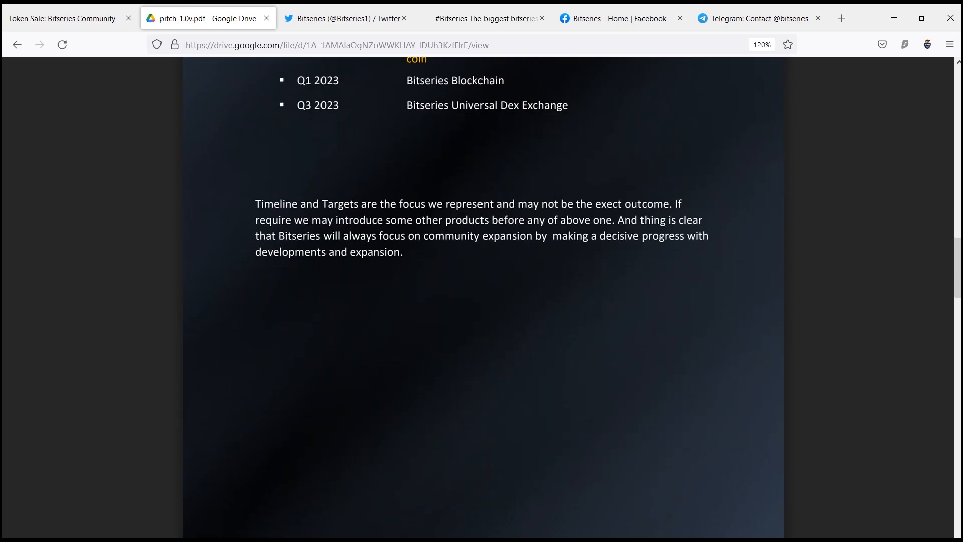
- Review the Bitseries website's token sale figures and distribution, then open its Telegram and Facebook pages
{"action": "left_click", "coordinate": [61, 18]}
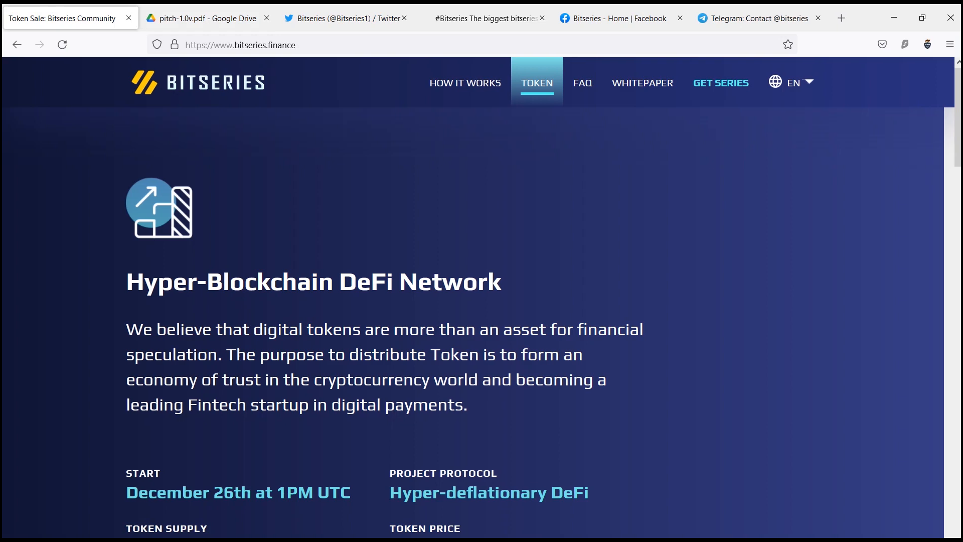
{"action": "scroll", "scroll_direction": "down", "scroll_amount": 3}
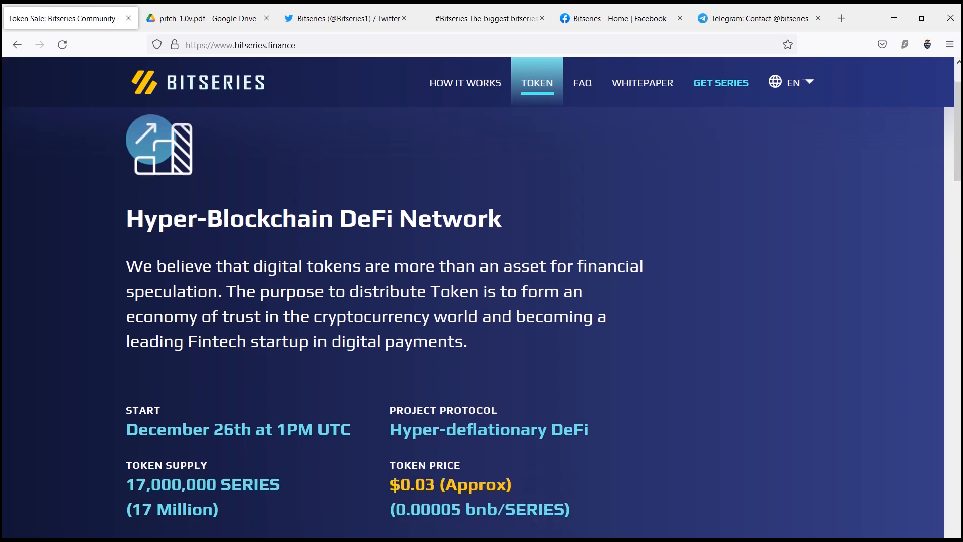
{"action": "scroll", "scroll_direction": "down", "scroll_amount": 3}
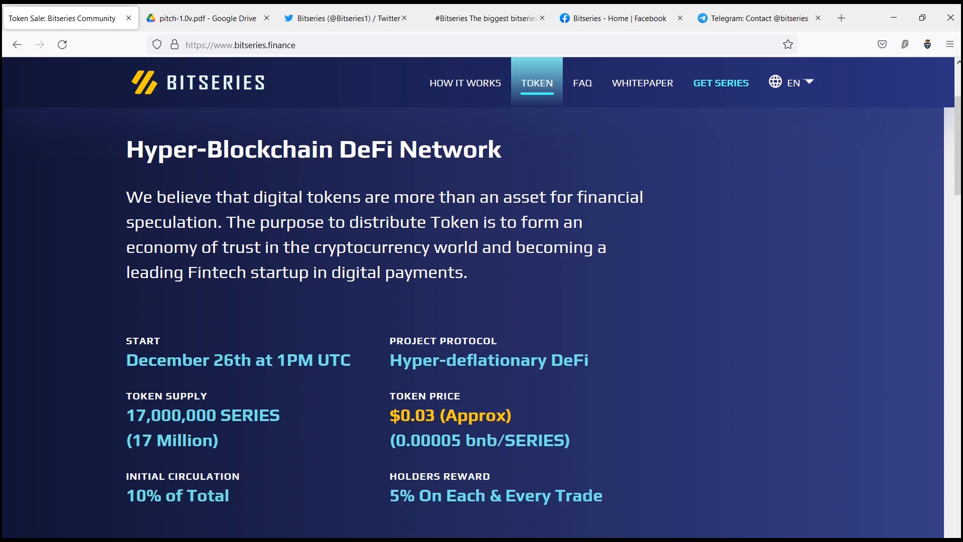
{"action": "scroll", "scroll_direction": "down", "scroll_amount": 3}
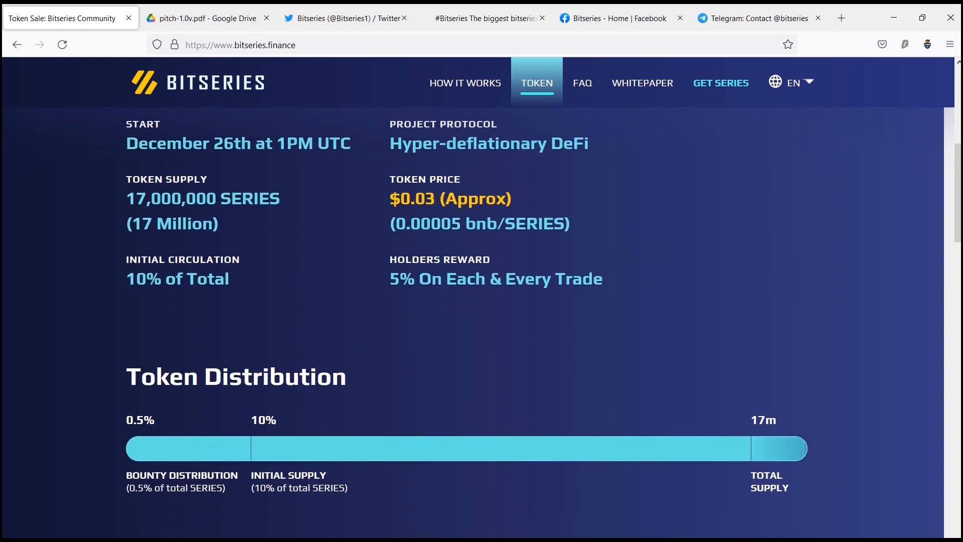
{"action": "scroll", "scroll_direction": "down", "scroll_amount": 3}
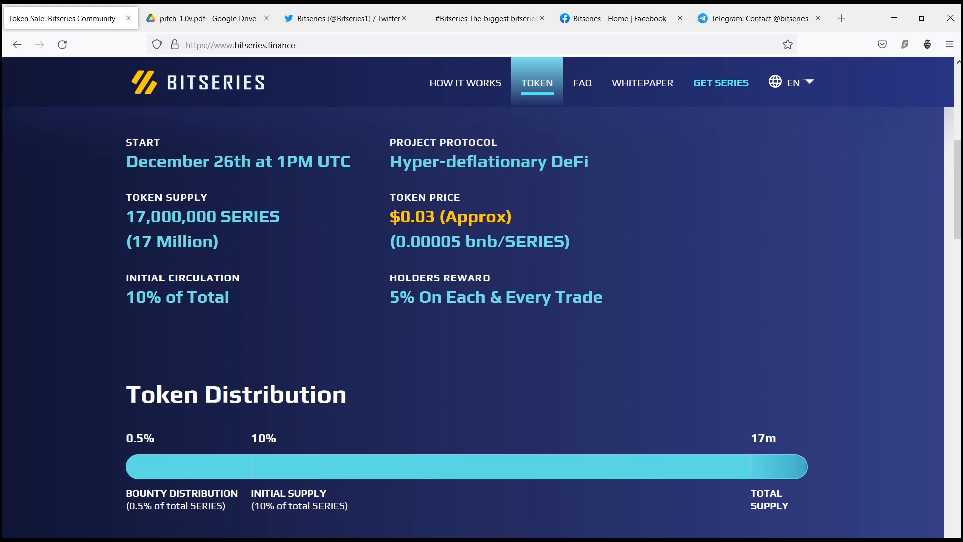
{"action": "mouse_move", "coordinate": [720, 82]}
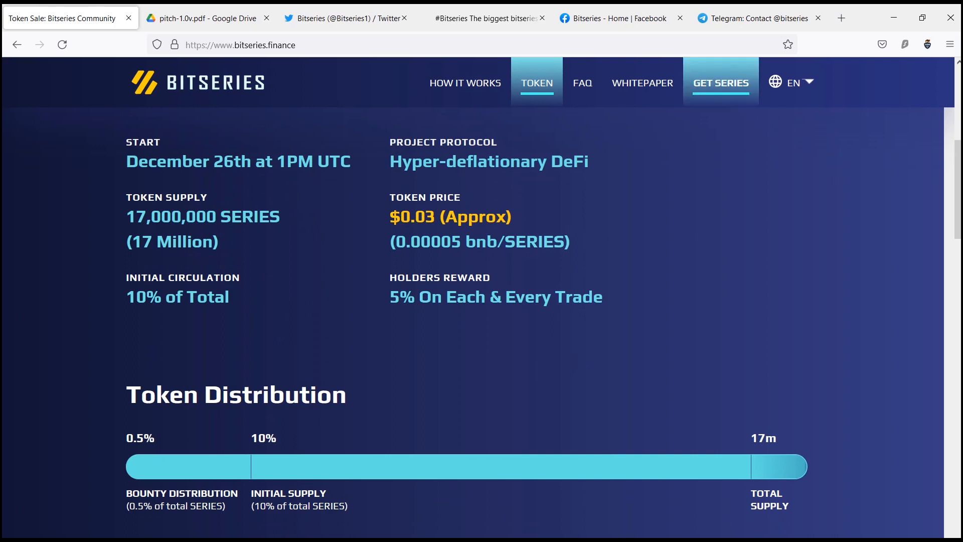
{"action": "left_click", "coordinate": [760, 18]}
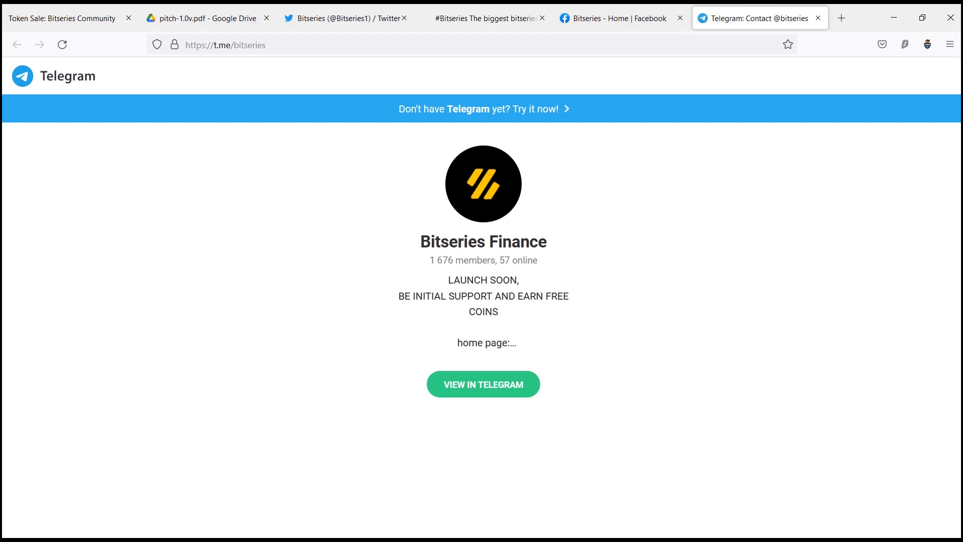
{"action": "left_click", "coordinate": [614, 18]}
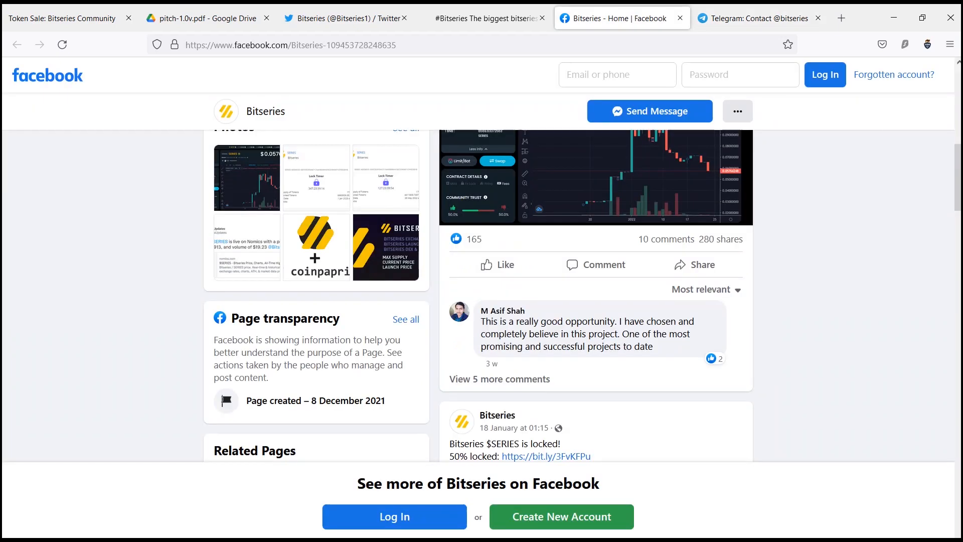
- Browse the Bitseries Facebook about details, photos, page transparency and recent posts, then switch to Medium
{"action": "scroll", "scroll_direction": "up", "scroll_amount": 3}
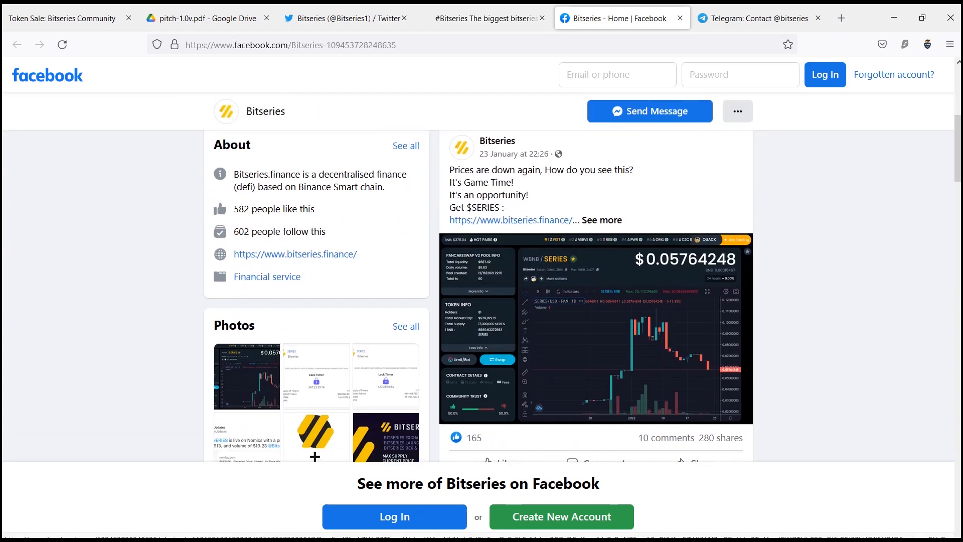
{"action": "scroll", "scroll_direction": "up", "scroll_amount": 3}
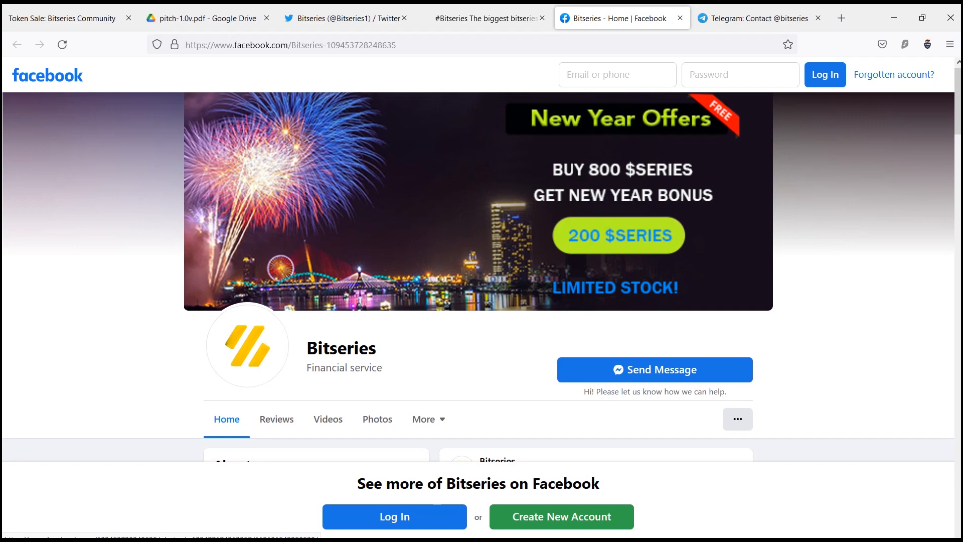
{"action": "scroll", "scroll_direction": "down", "scroll_amount": 3}
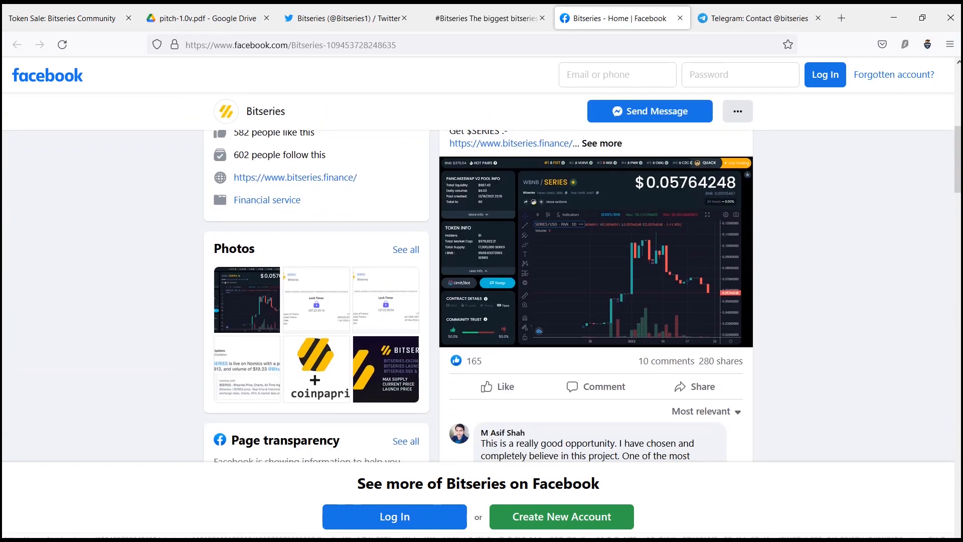
{"action": "scroll", "scroll_direction": "down", "scroll_amount": 3}
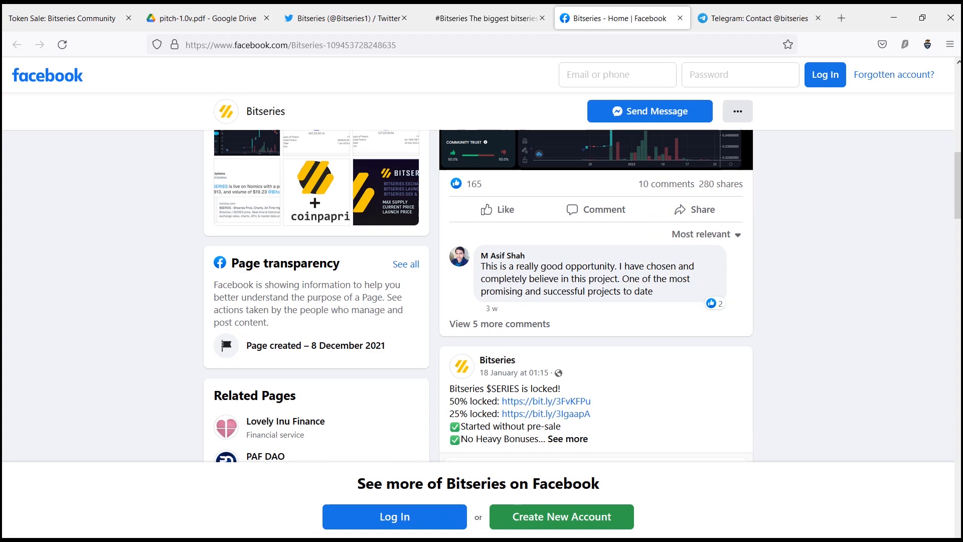
{"action": "scroll", "scroll_direction": "down", "scroll_amount": 3}
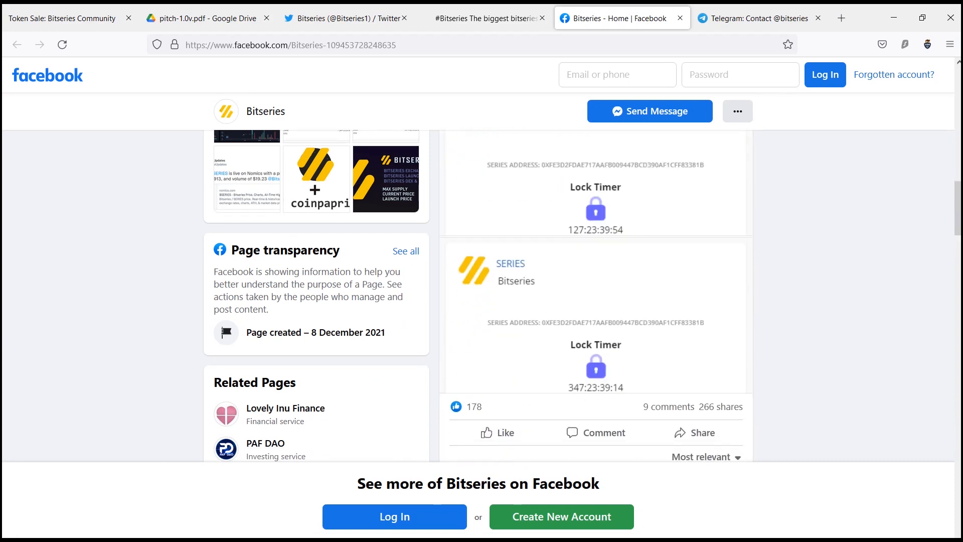
{"action": "left_click", "coordinate": [482, 18]}
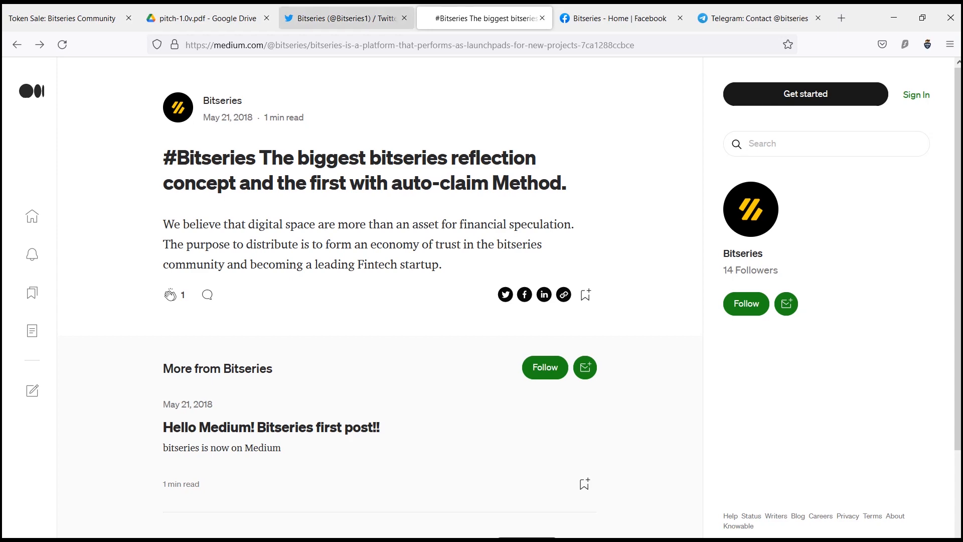
{"action": "left_click", "coordinate": [345, 18]}
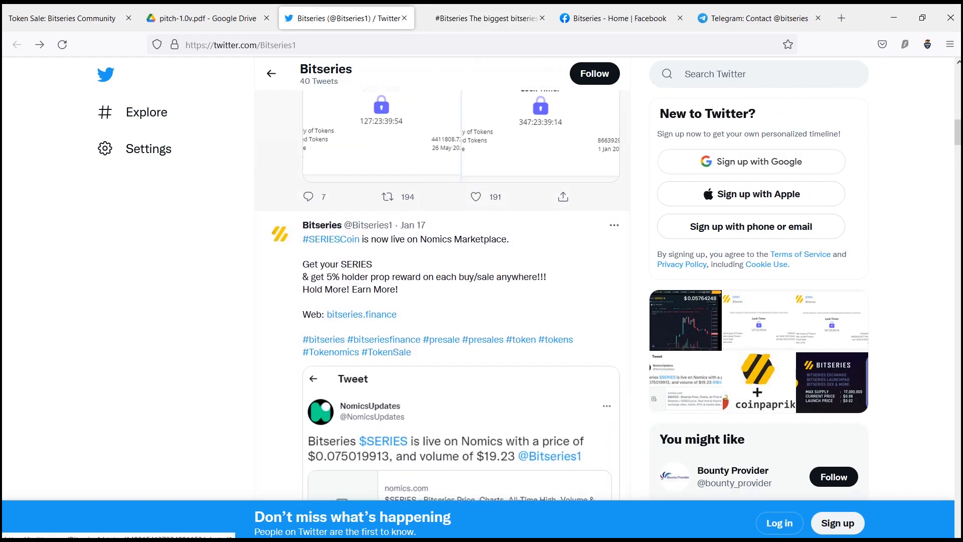
{"action": "scroll", "scroll_direction": "up", "scroll_amount": 3}
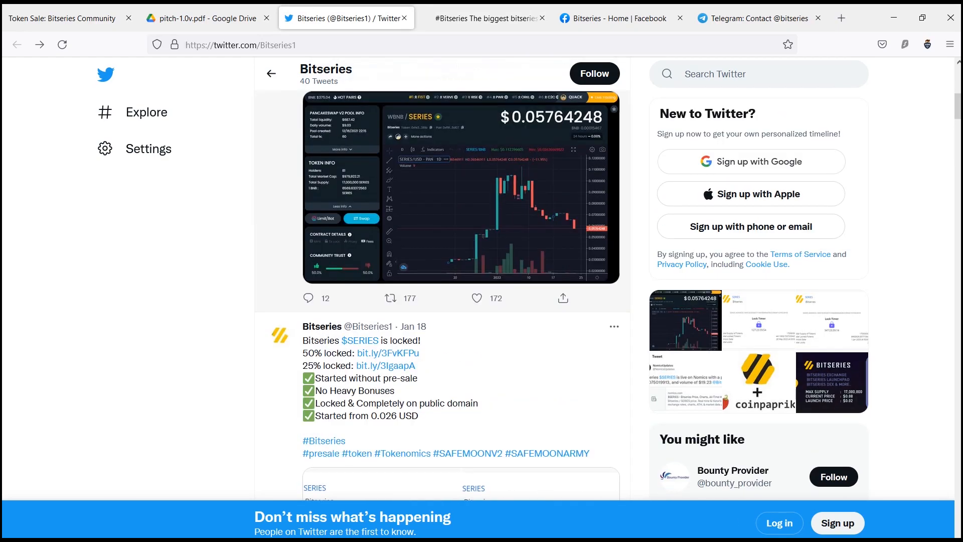
- Bring up the bitseries.finance token sale page and read its token distribution section
{"action": "left_click", "coordinate": [61, 18]}
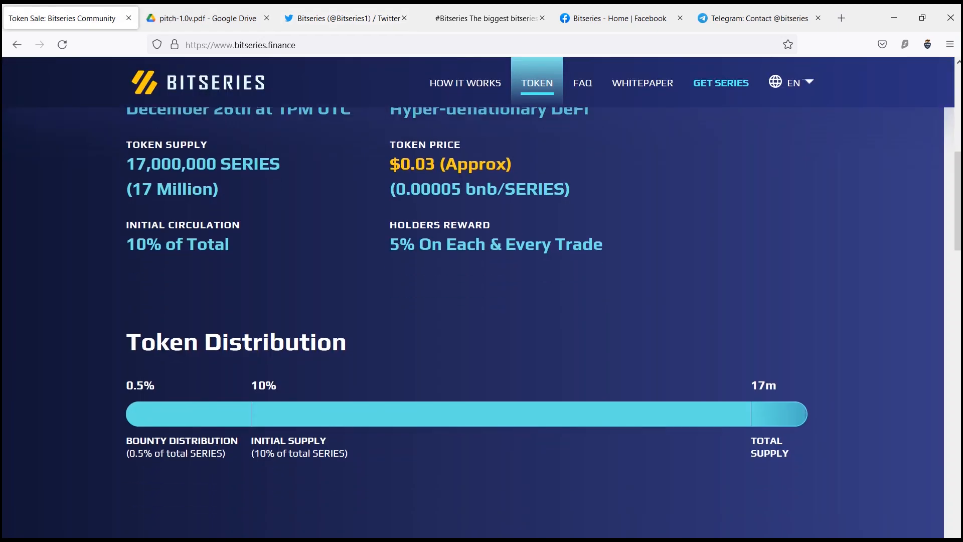
{"action": "scroll", "scroll_direction": "down", "scroll_amount": 3}
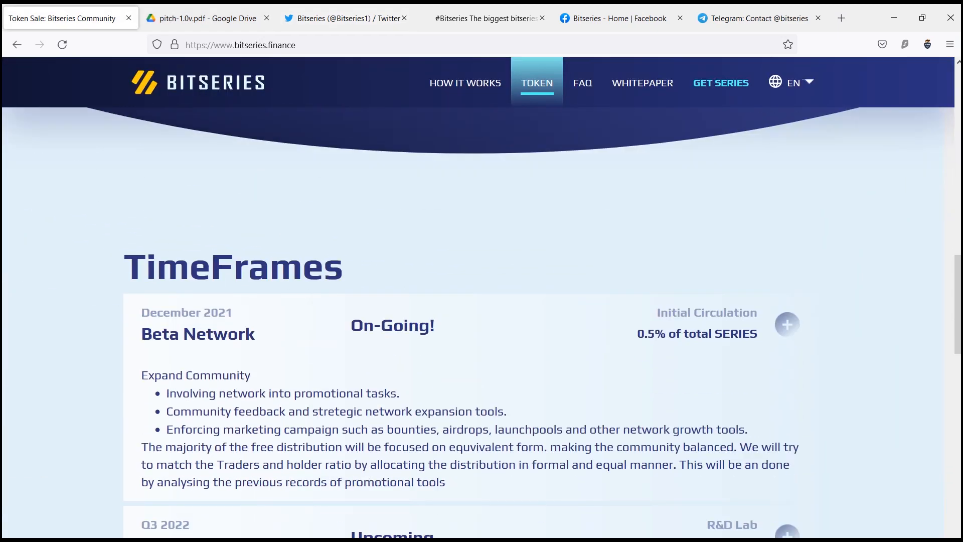
{"action": "scroll", "scroll_direction": "down", "scroll_amount": 3}
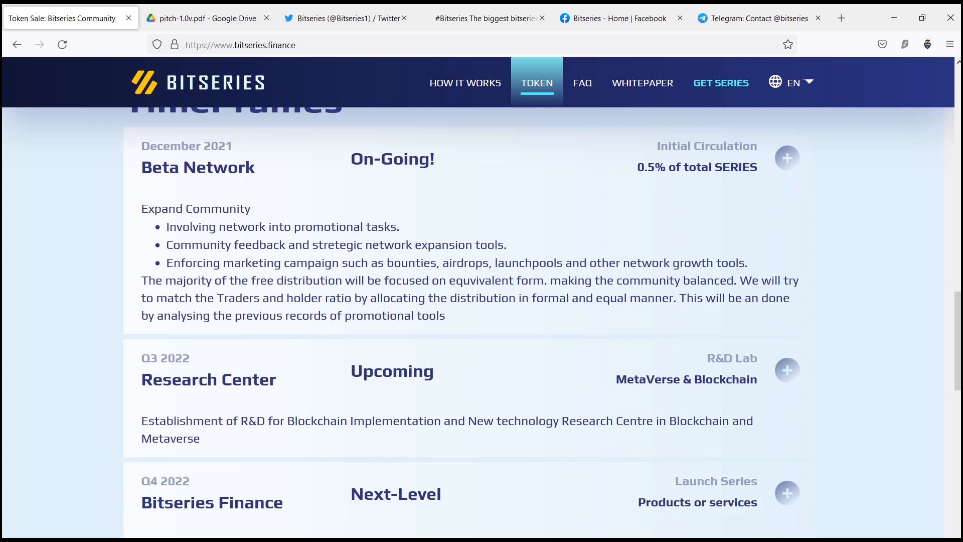
{"action": "scroll", "scroll_direction": "down", "scroll_amount": 3}
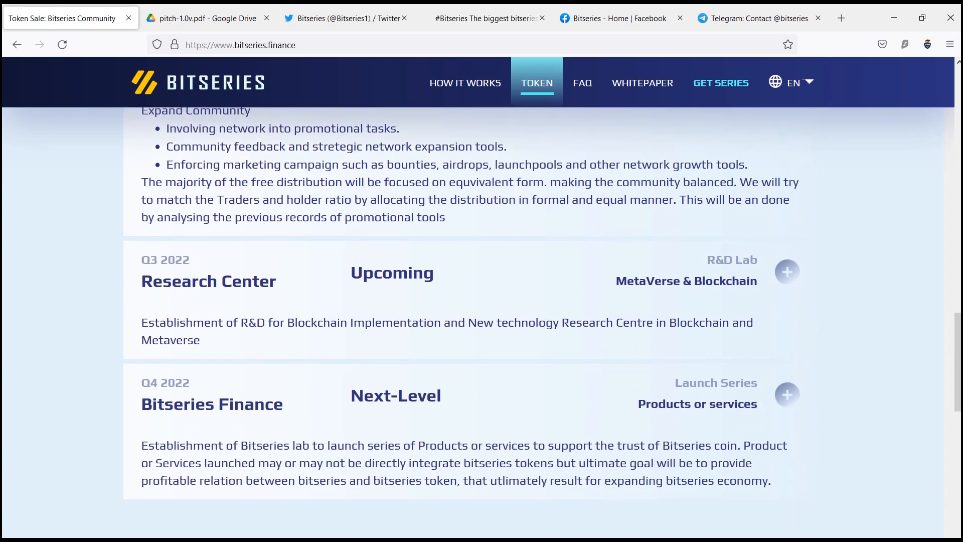
{"action": "scroll", "scroll_direction": "down", "scroll_amount": 3}
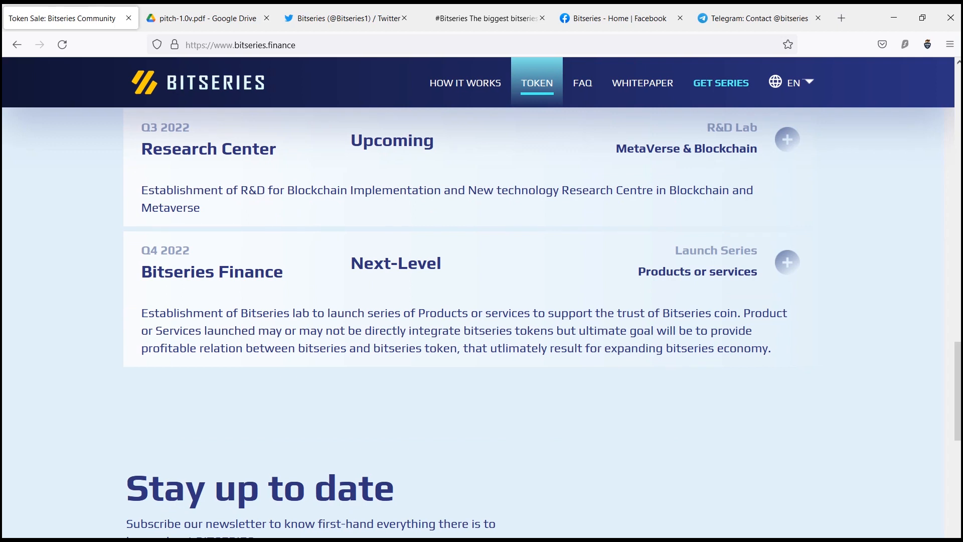
- Scroll through the Q3–Q4 2022 TimeFrames roadmap and newsletter signup down to the footer
{"action": "scroll", "scroll_direction": "down", "scroll_amount": 3}
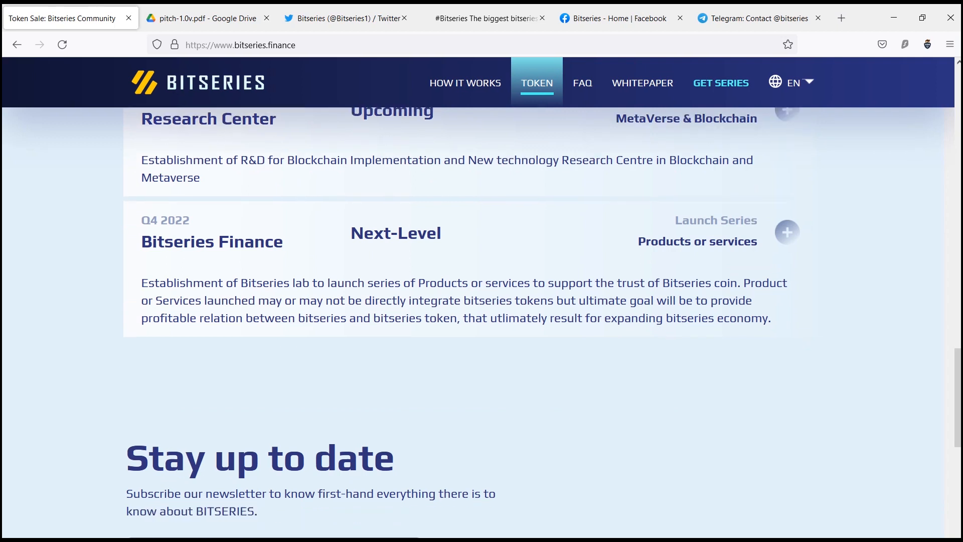
{"action": "scroll", "scroll_direction": "down", "scroll_amount": 3}
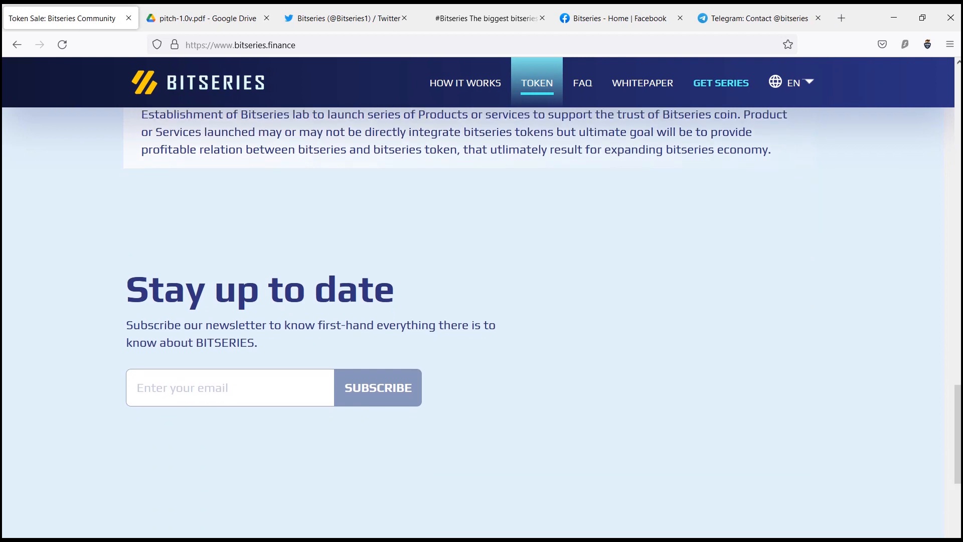
{"action": "scroll", "scroll_direction": "down", "scroll_amount": 3}
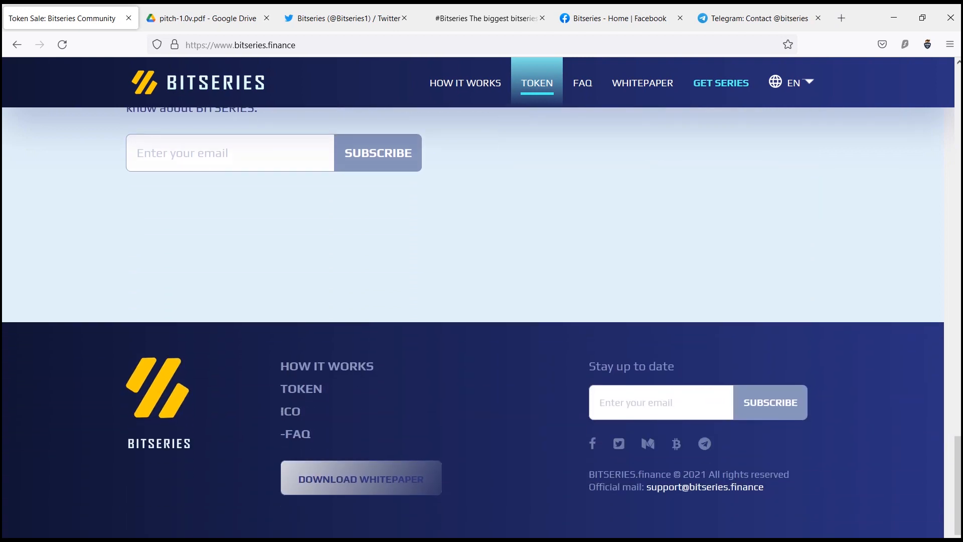
{"action": "scroll", "scroll_direction": "up", "scroll_amount": 3}
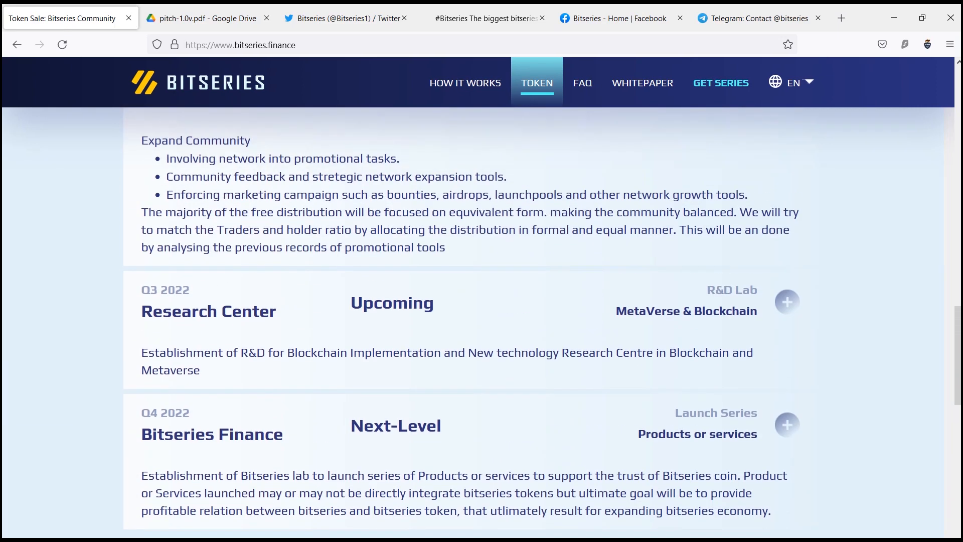
{"action": "scroll", "scroll_direction": "down", "scroll_amount": 3}
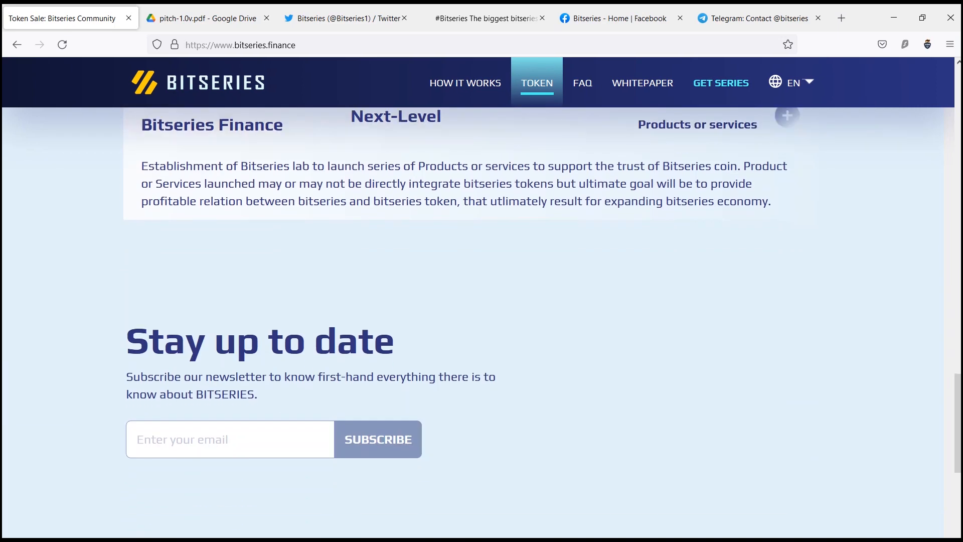
{"action": "scroll", "scroll_direction": "down", "scroll_amount": 3}
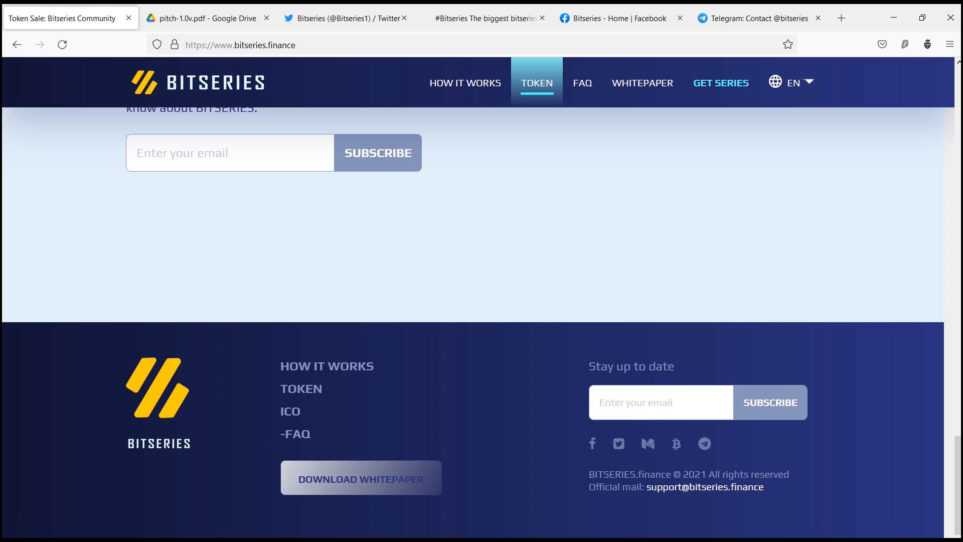
{"action": "scroll", "scroll_direction": "up", "scroll_amount": 3}
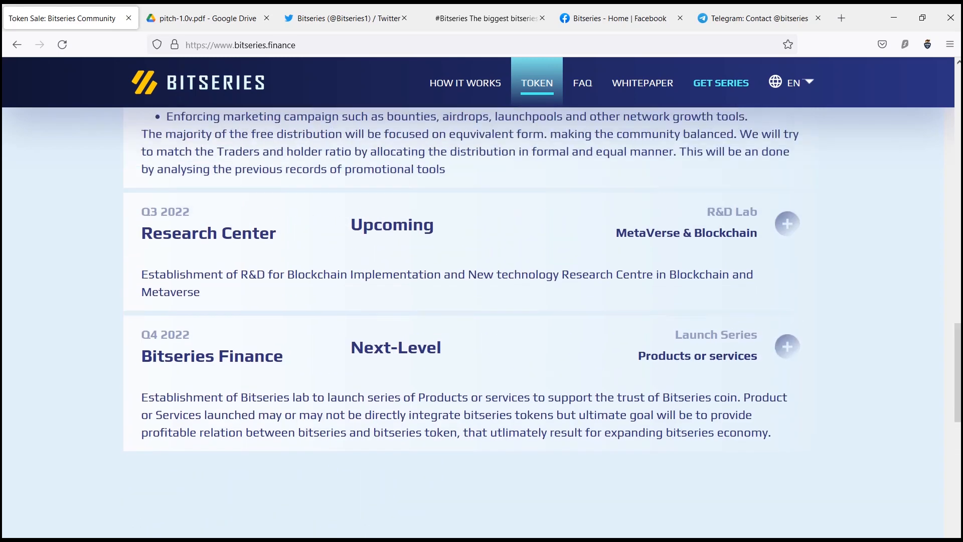
{"action": "scroll", "scroll_direction": "up", "scroll_amount": 3}
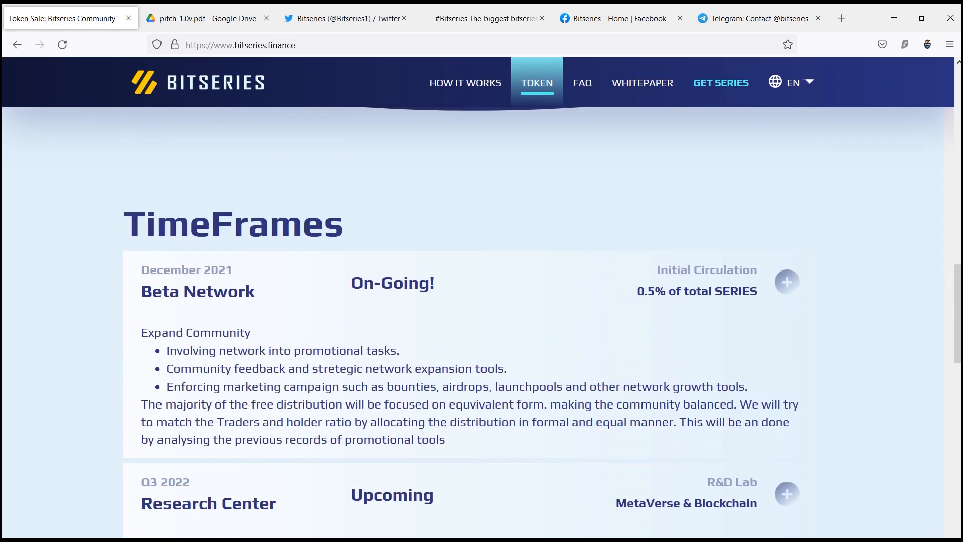
{"action": "scroll", "scroll_direction": "down", "scroll_amount": 3}
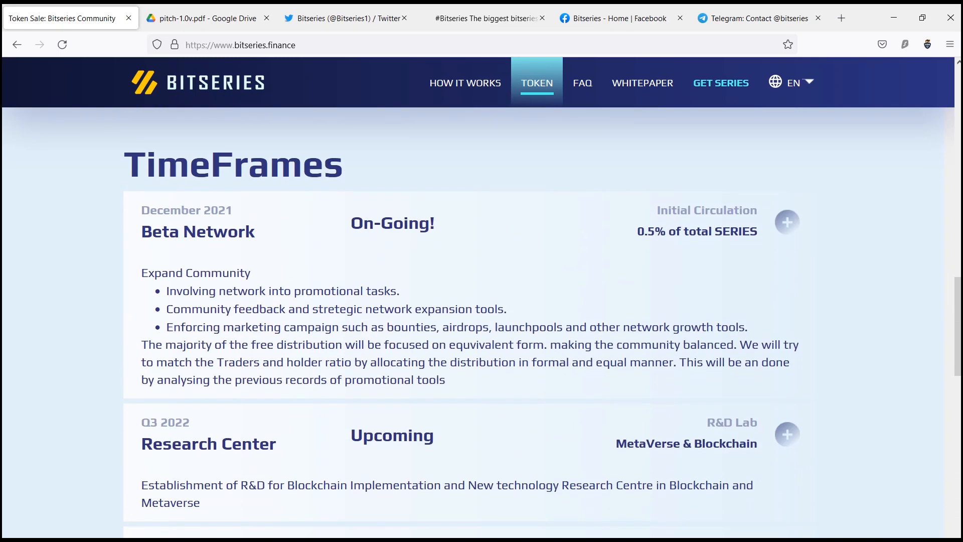